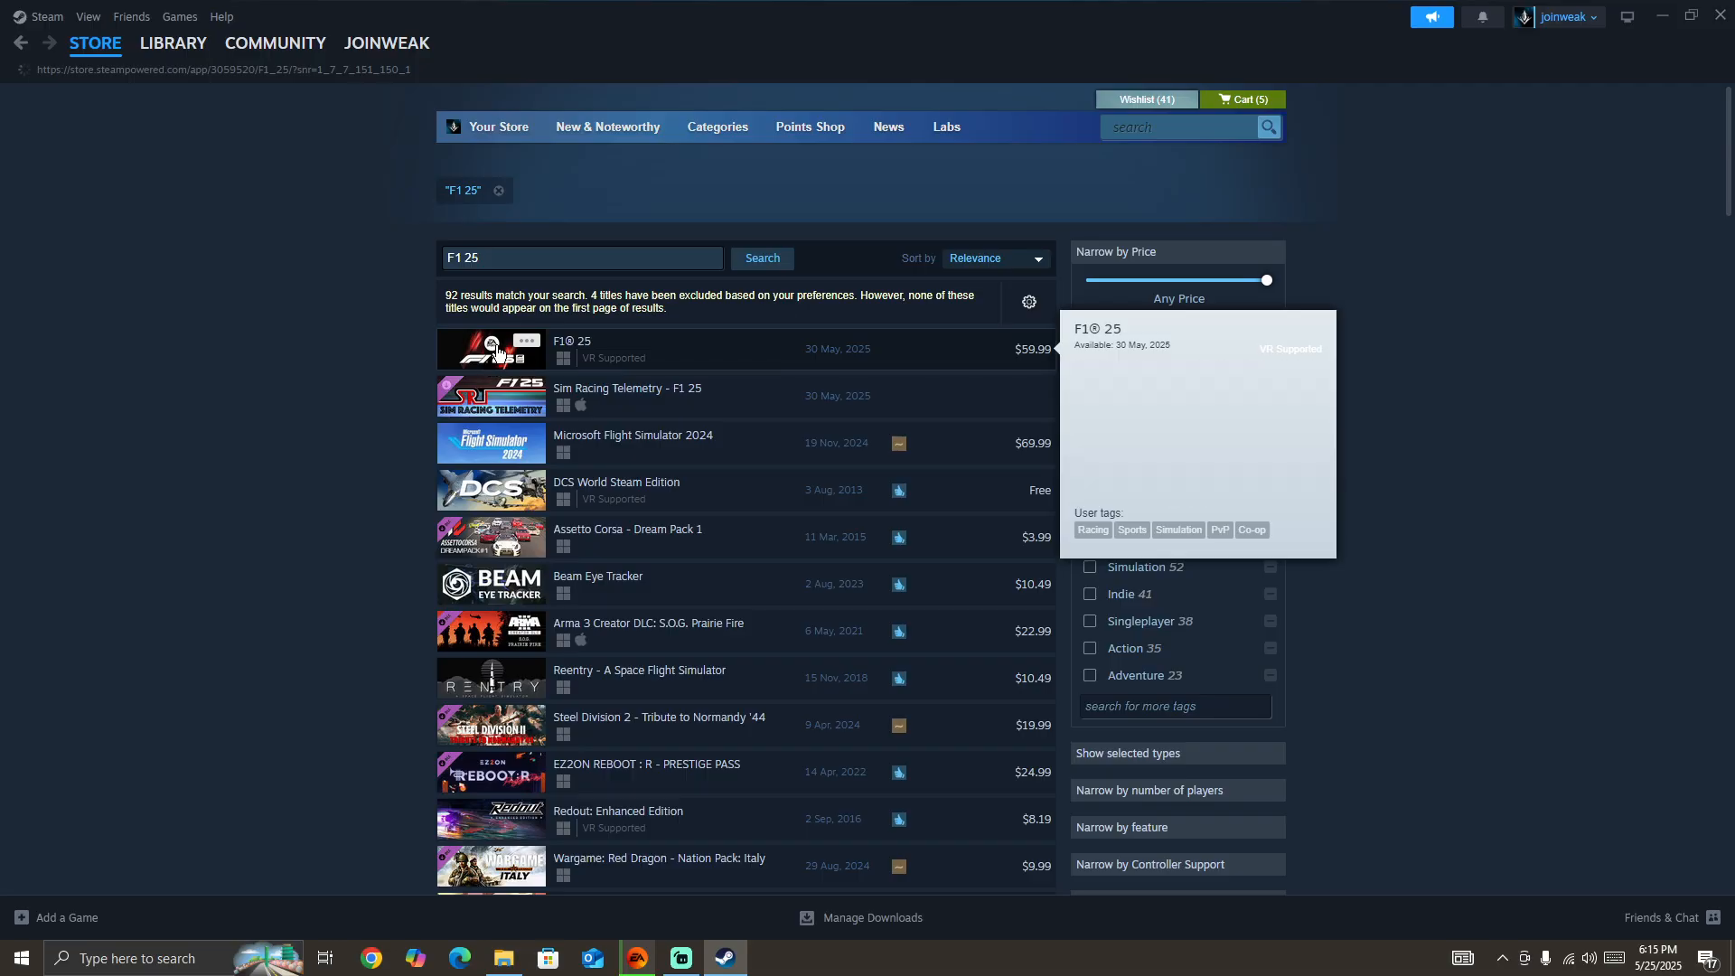
Open the F1® 25 store page from the Steam search results, showing its 30 May 2025 release
{"action": "left_click", "coordinate": [571, 341]}
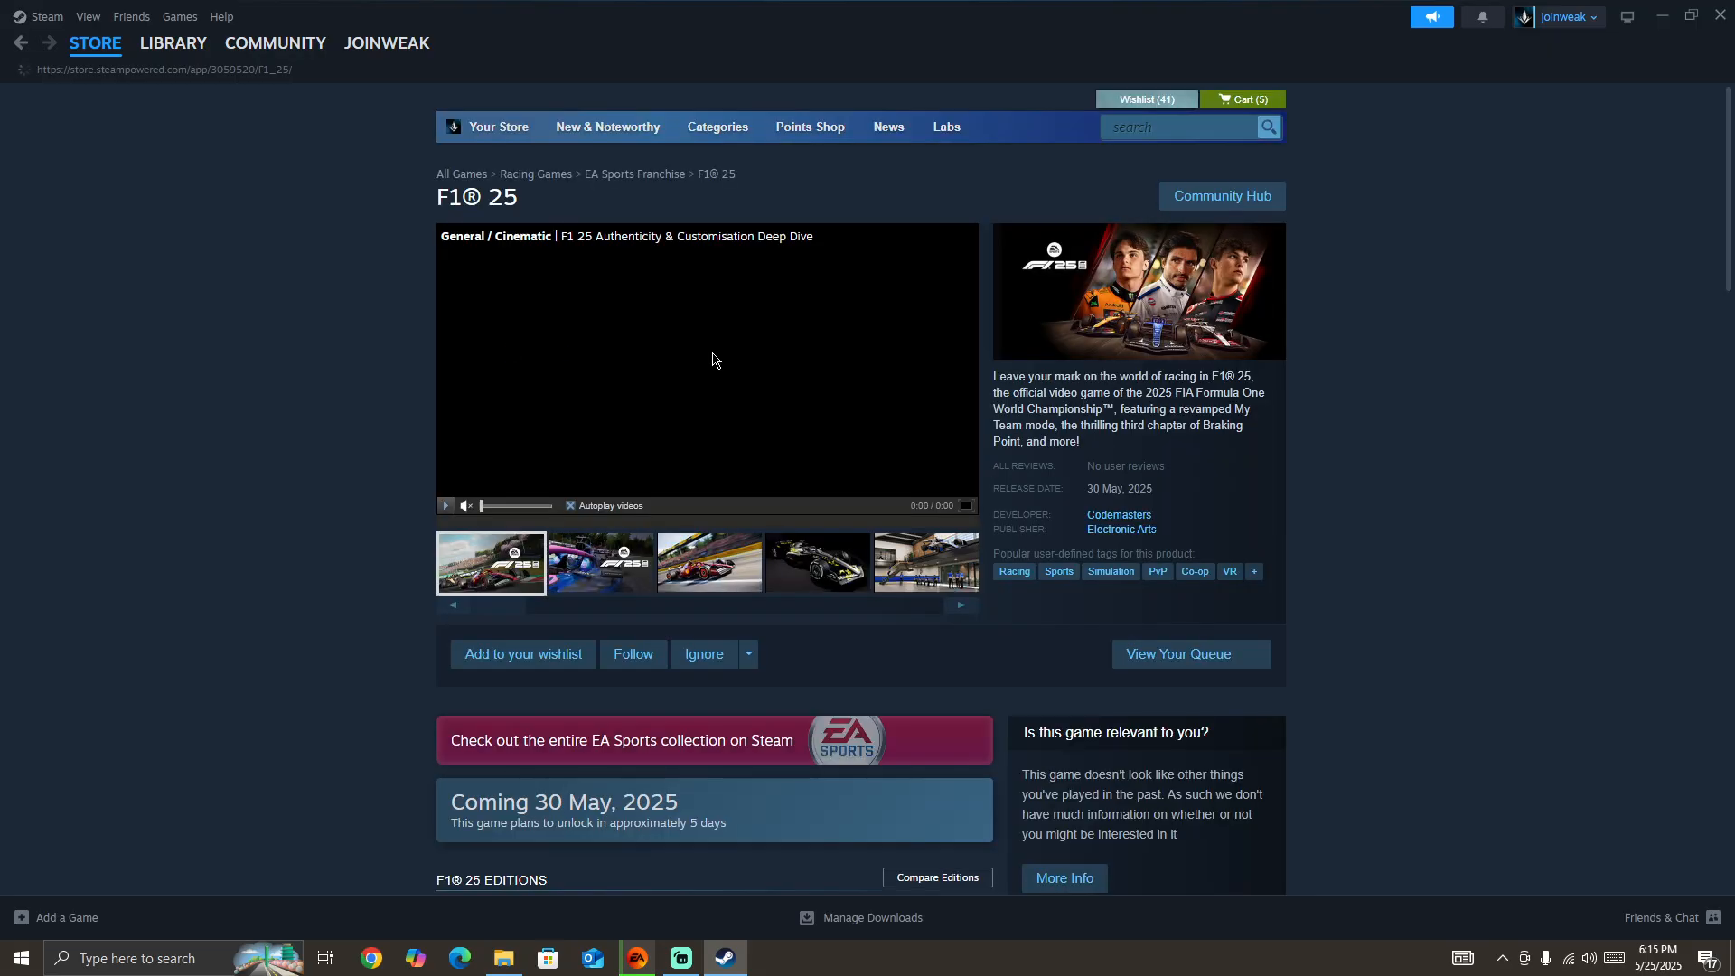
{"action": "mouse_move", "coordinate": [51, 939]}
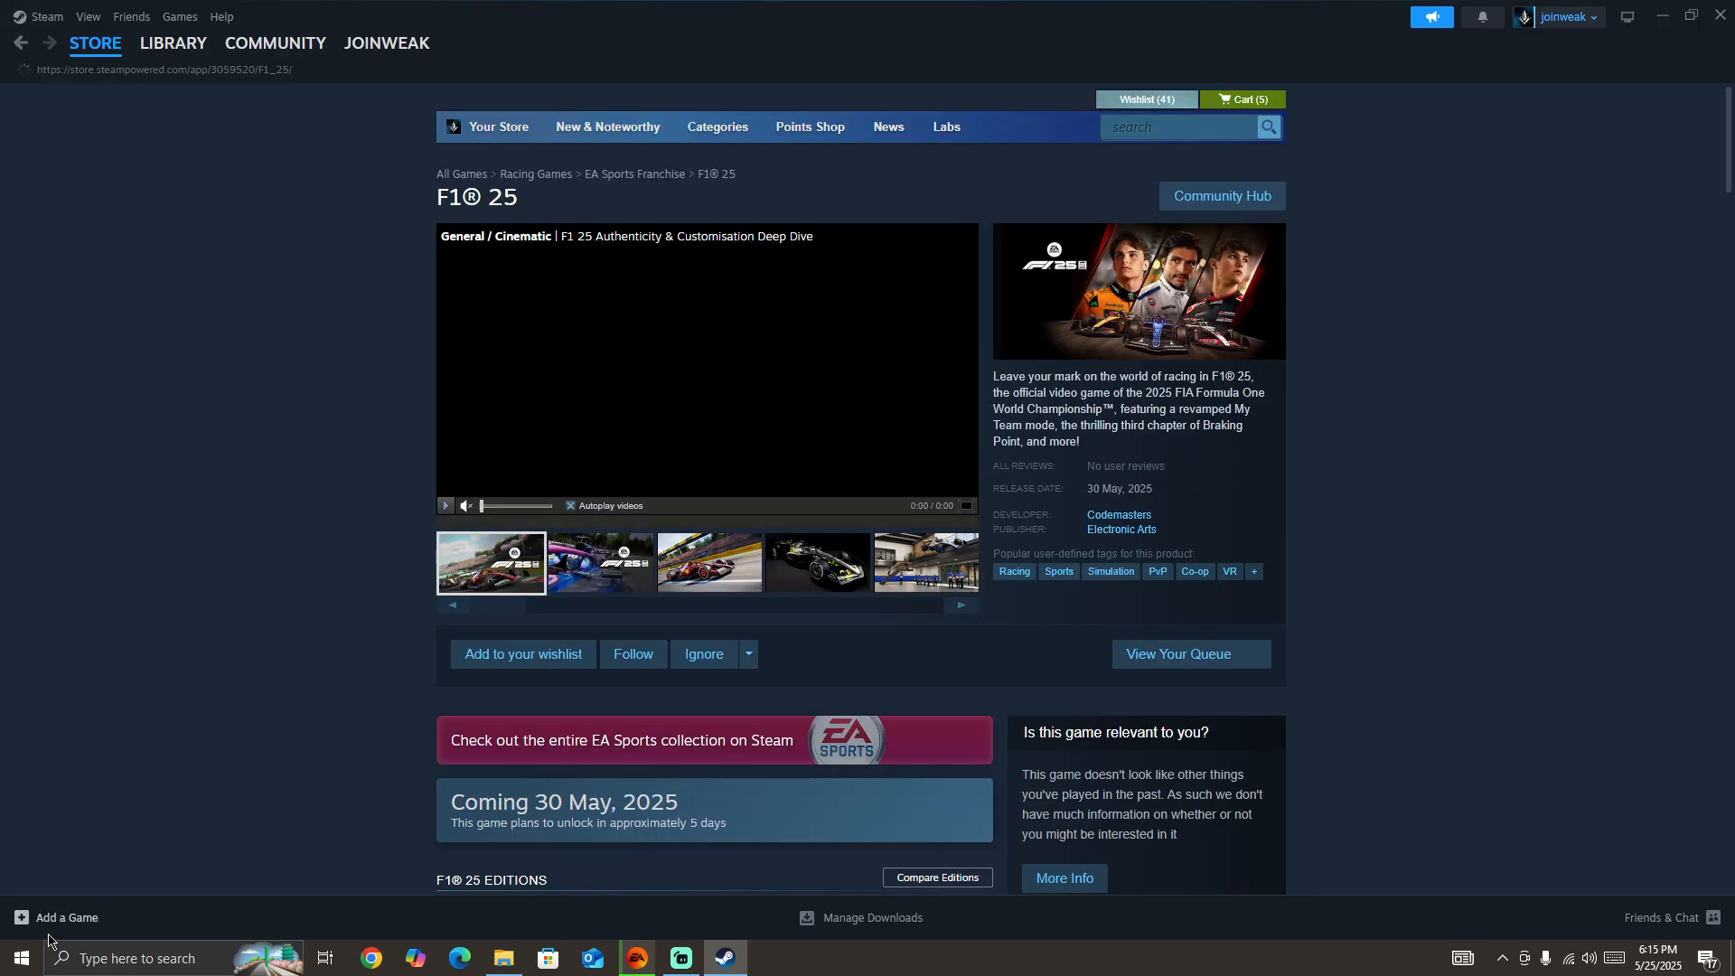
{"action": "left_click", "coordinate": [20, 957]}
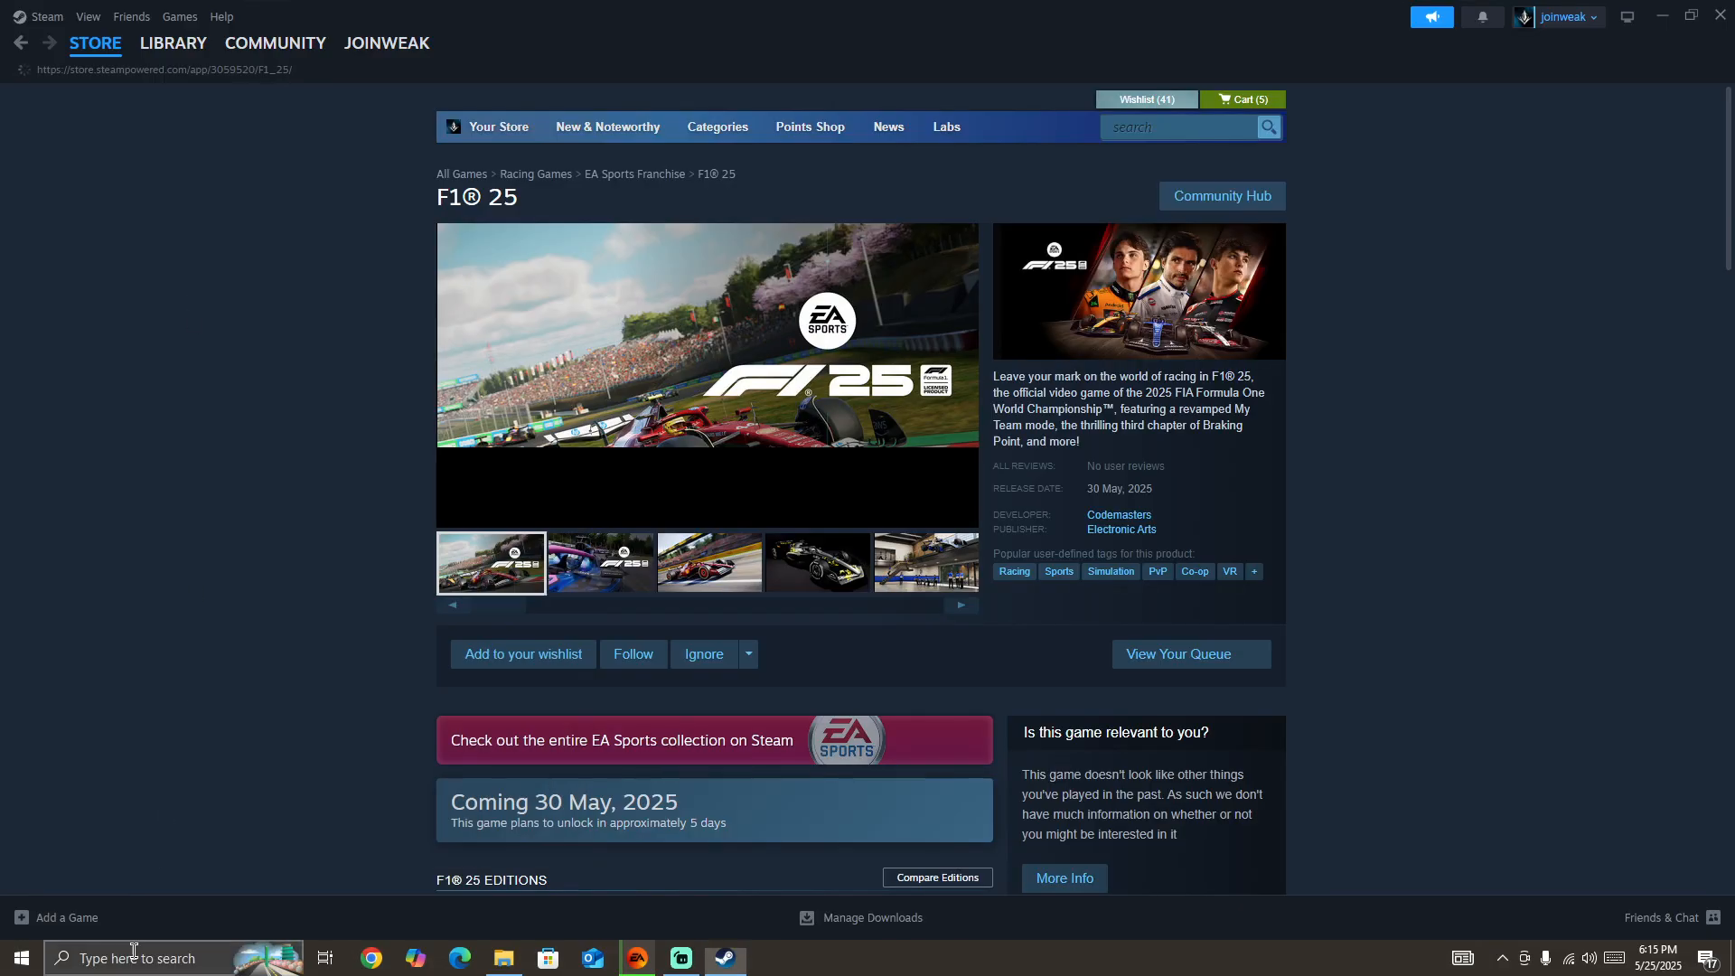
Reach the Background apps settings page from Windows search, with background running switched off
{"action": "left_click", "coordinate": [131, 957]}
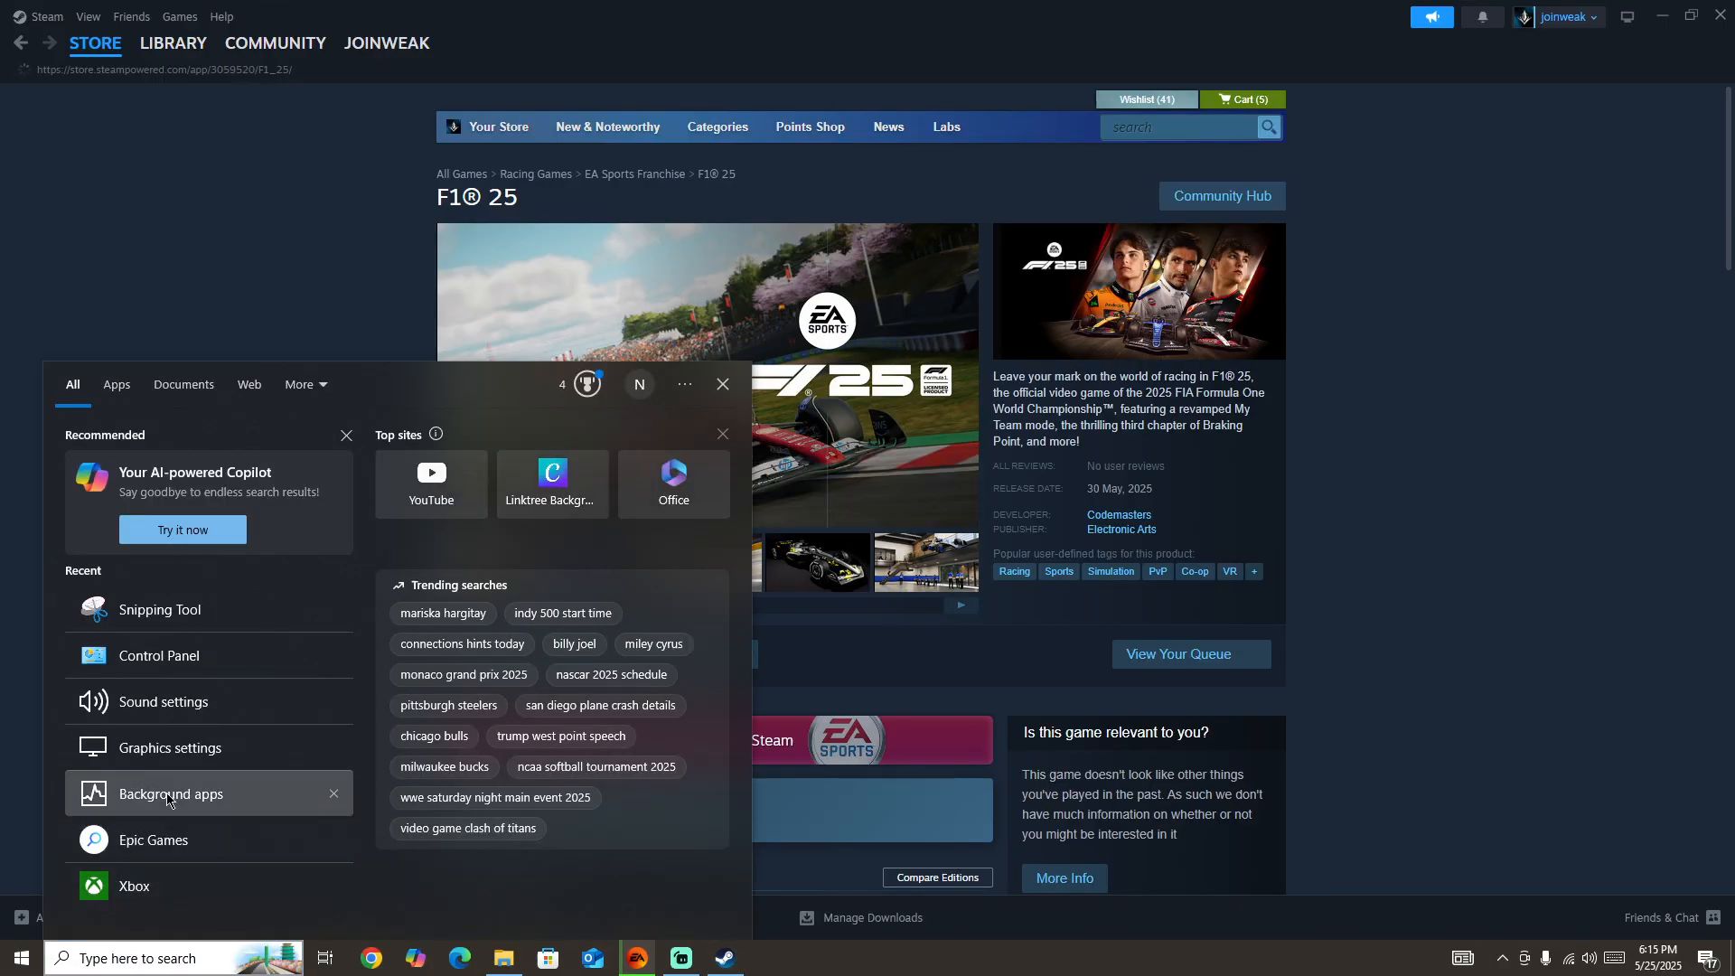
{"action": "left_click", "coordinate": [170, 793]}
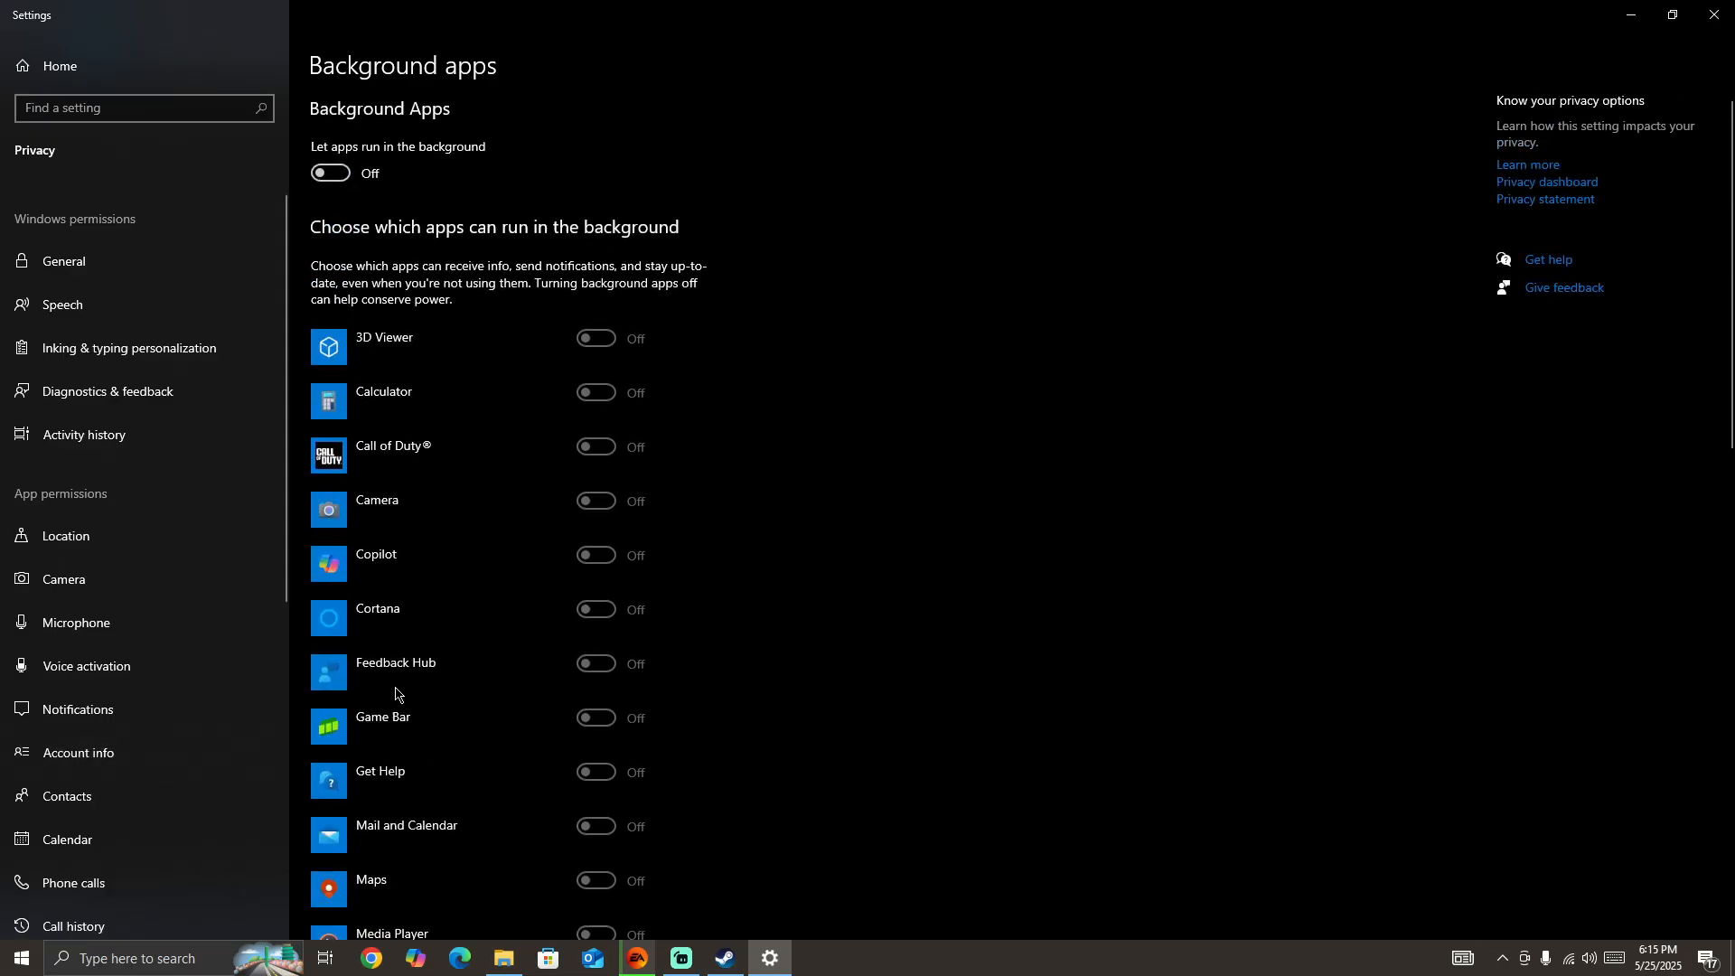
{"action": "mouse_move", "coordinate": [1459, 125]}
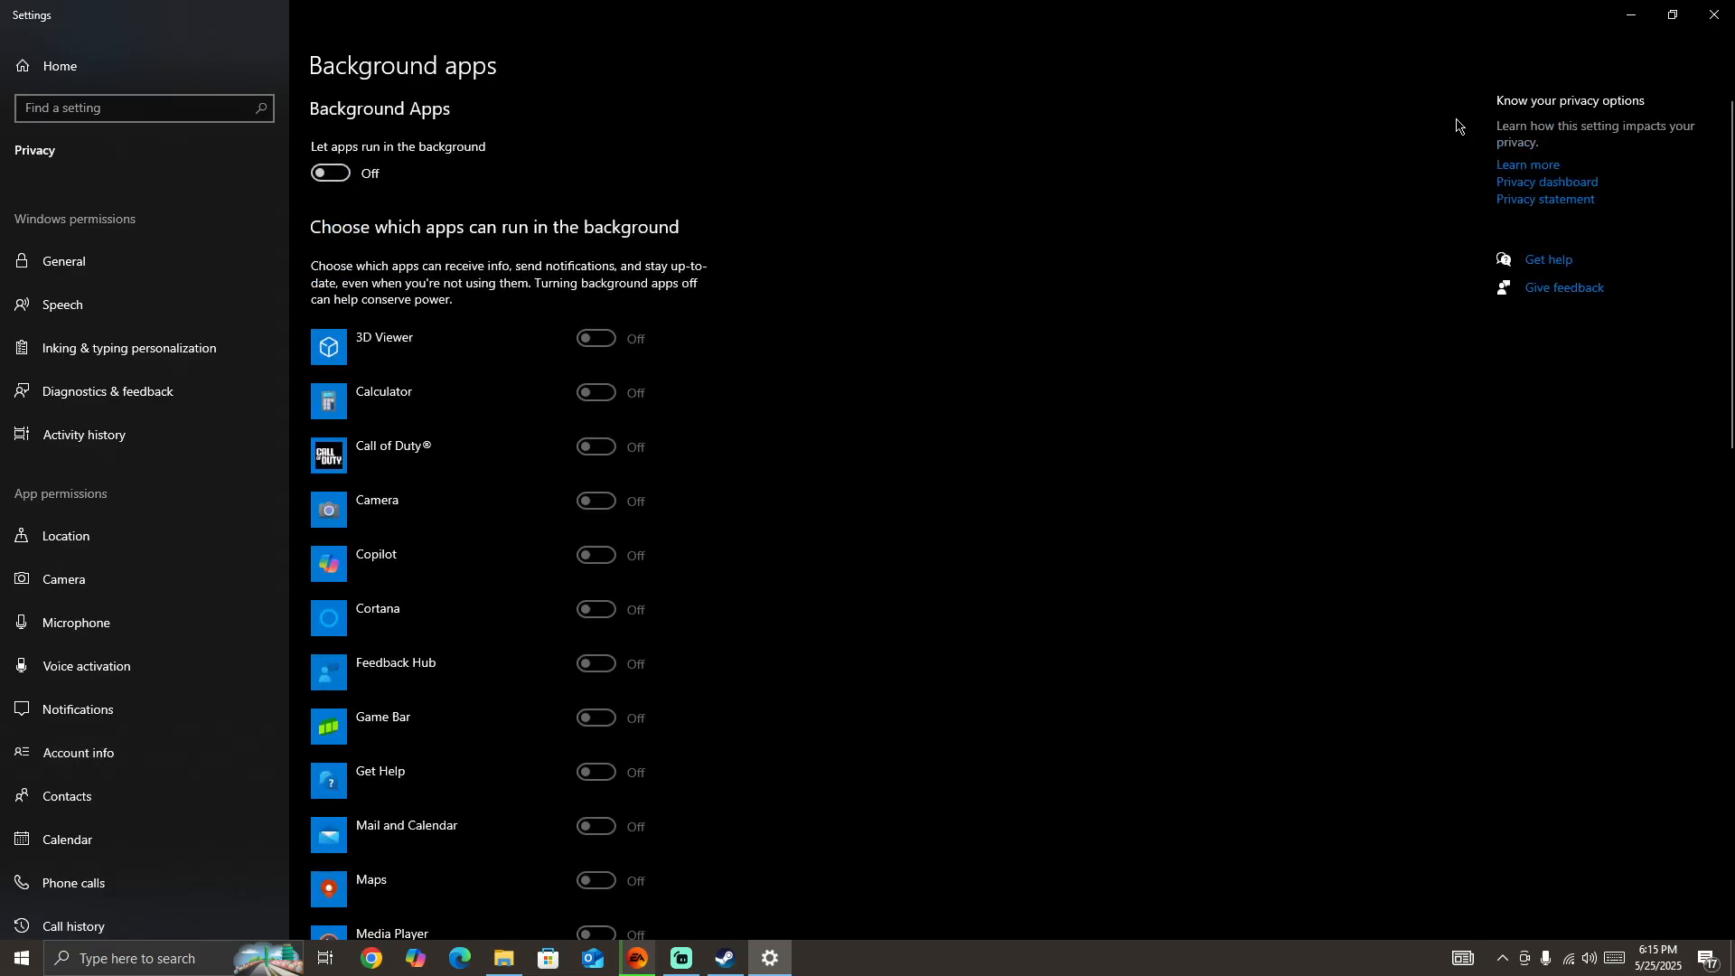
Review running apps and the 71 background processes, including EA entries, in Task Manager's detailed view
{"action": "left_click", "coordinate": [680, 958]}
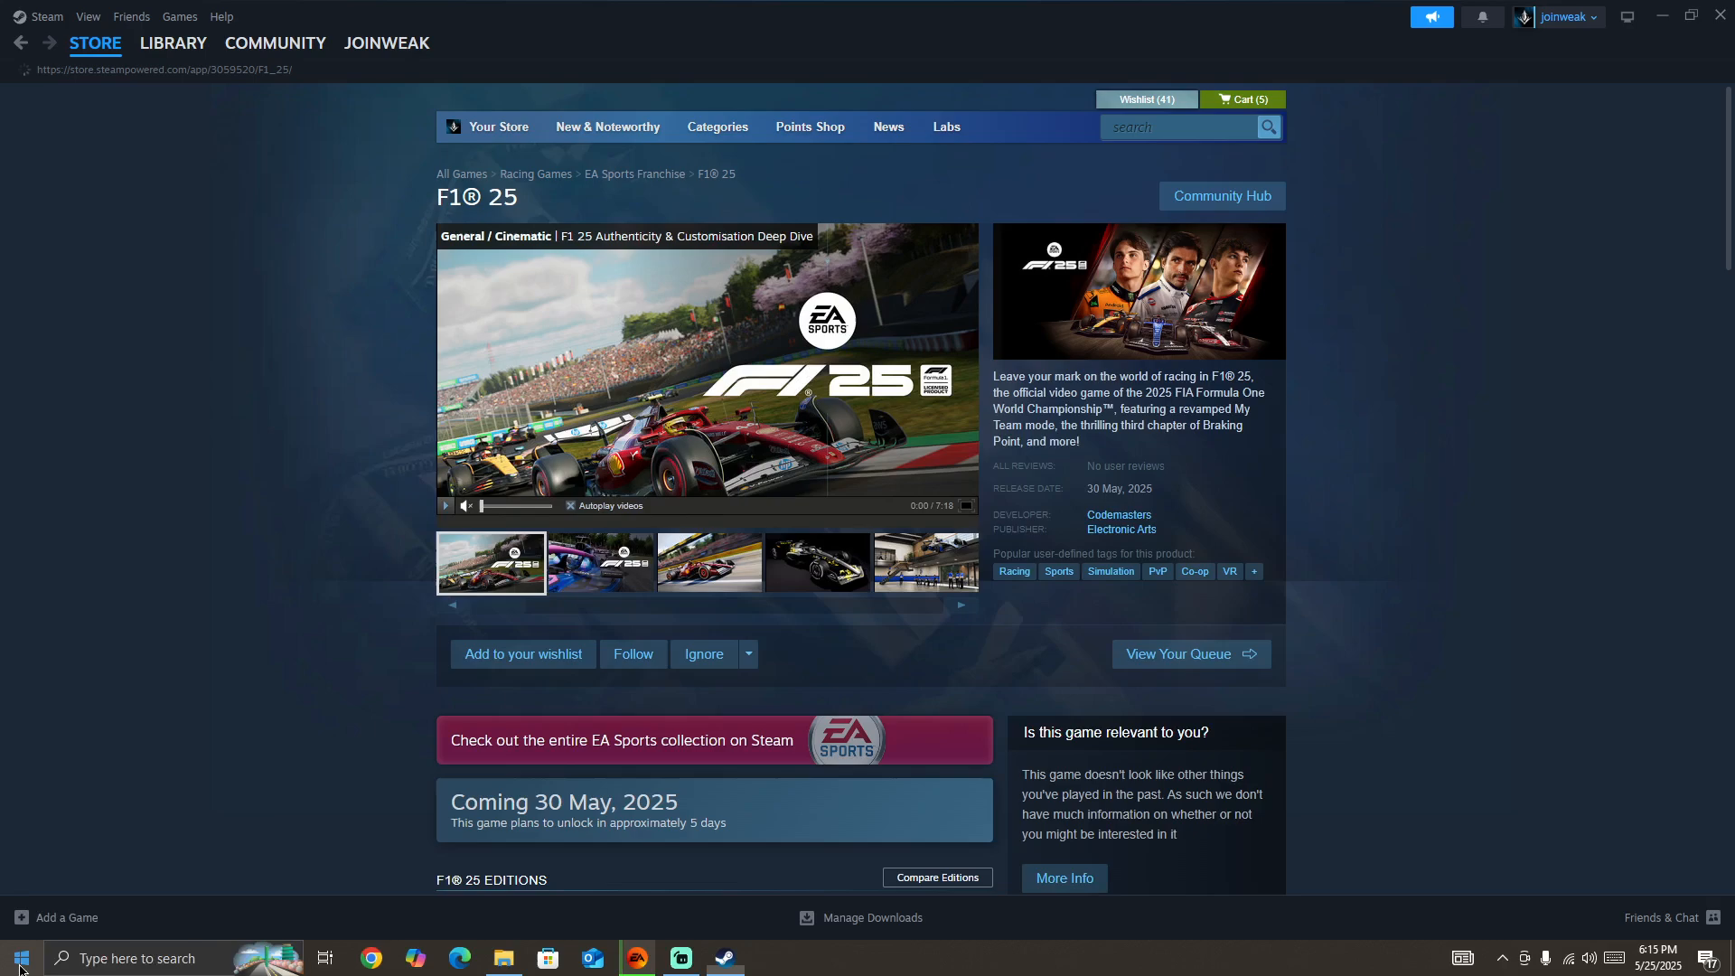
{"action": "left_click", "coordinate": [768, 958]}
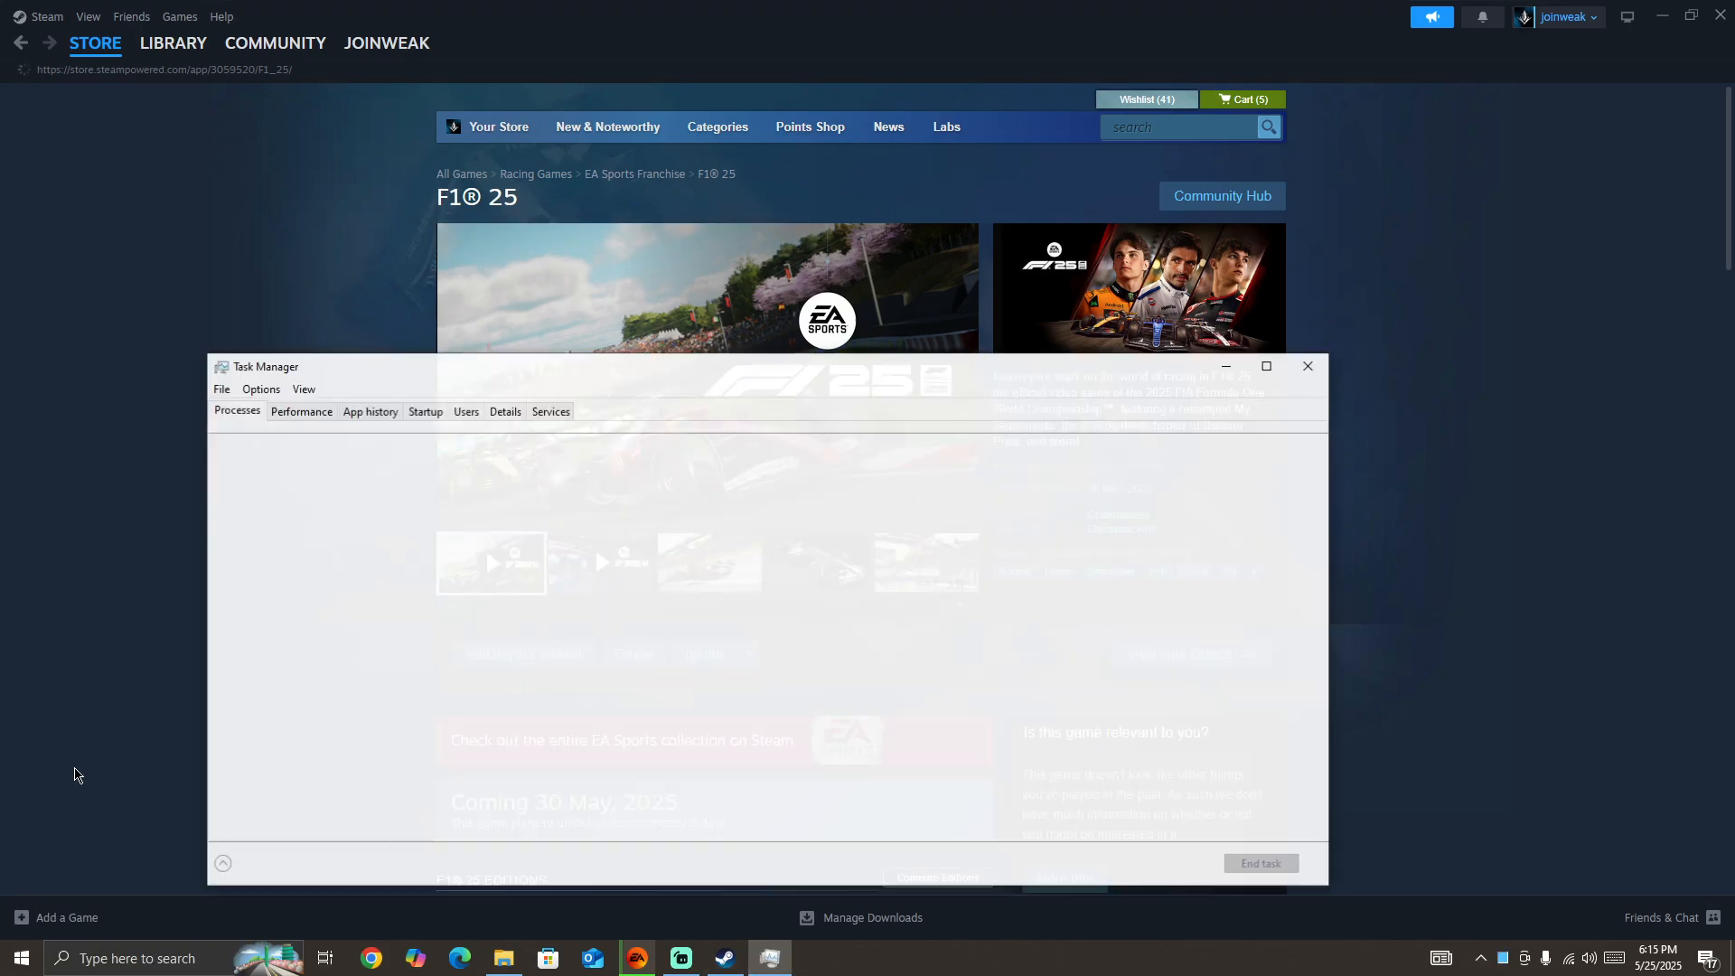
{"action": "left_click", "coordinate": [1265, 367]}
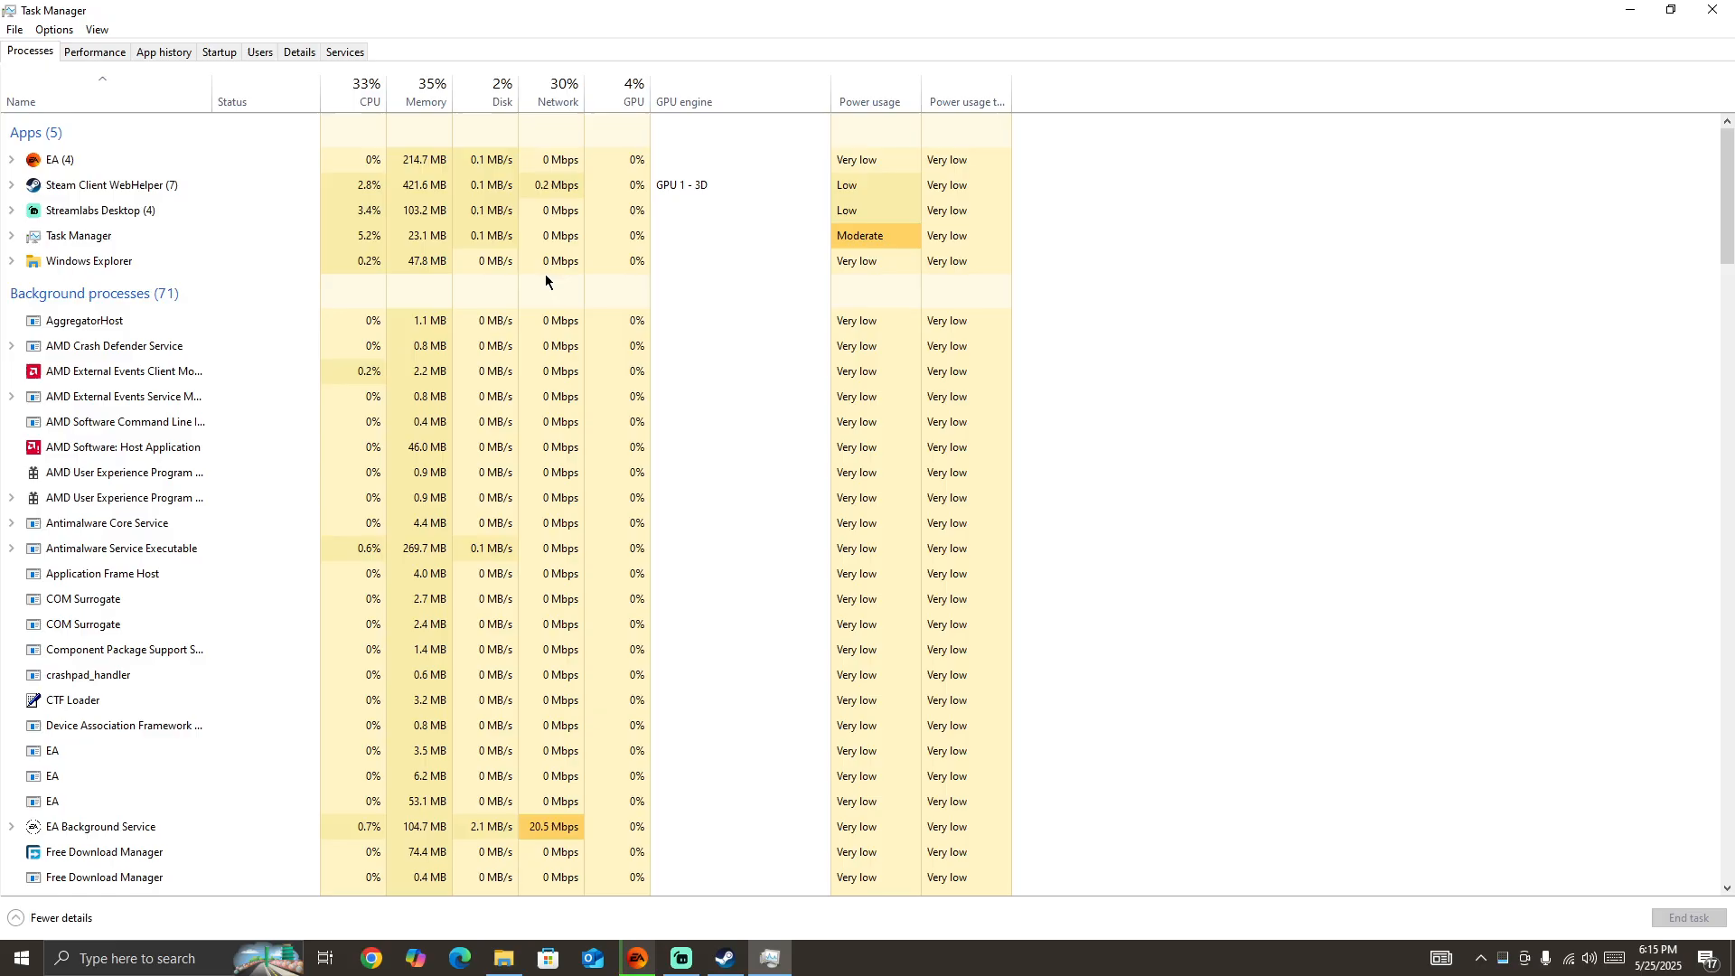
{"action": "scroll", "scroll_direction": "down", "scroll_amount": 3}
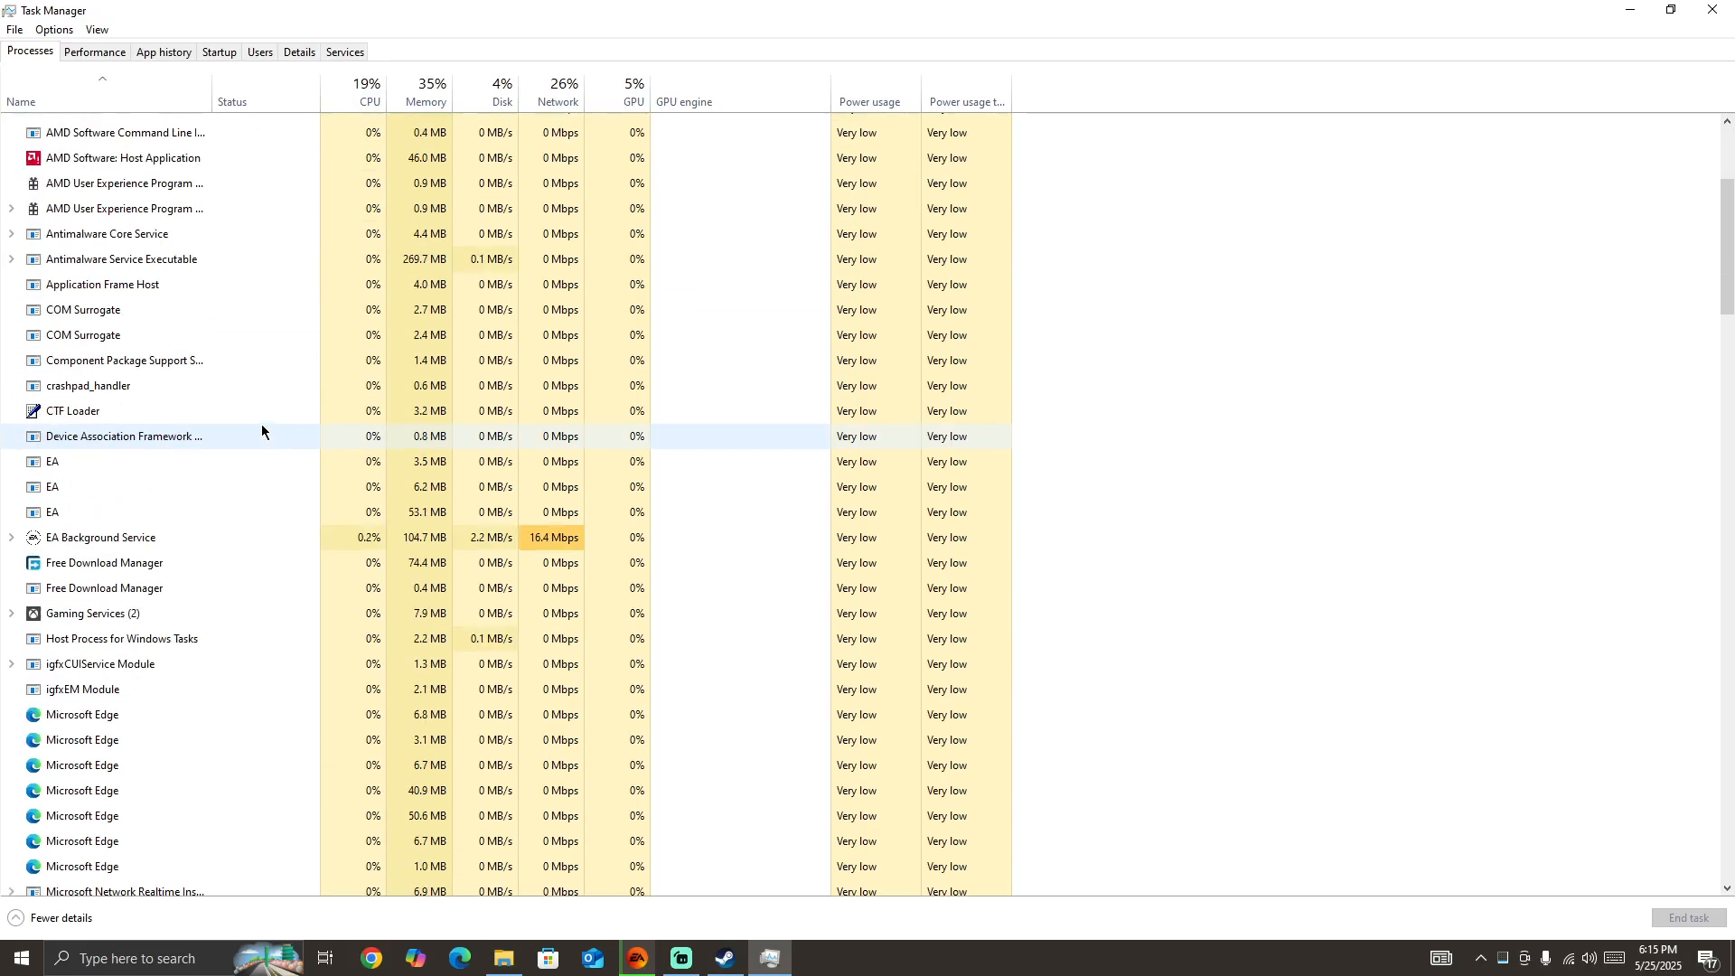
{"action": "scroll", "scroll_direction": "down", "scroll_amount": 3}
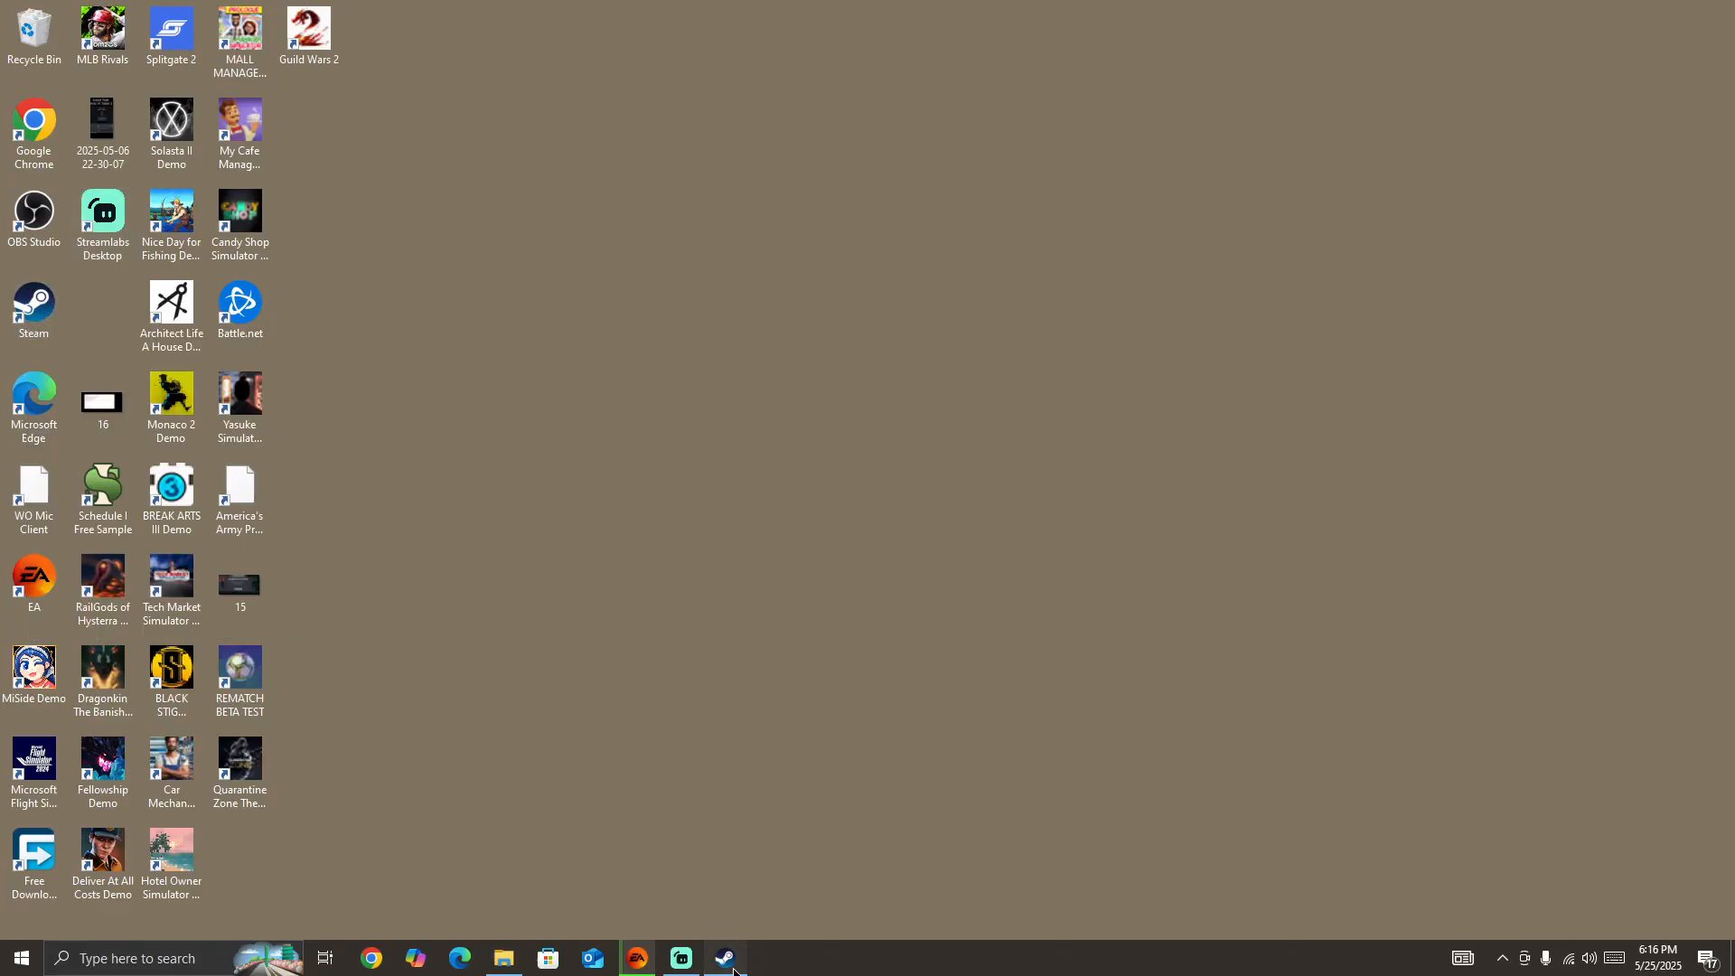
Verify the integrity of the MiSide Demo's installed files from its Steam library properties
{"action": "left_click", "coordinate": [723, 958]}
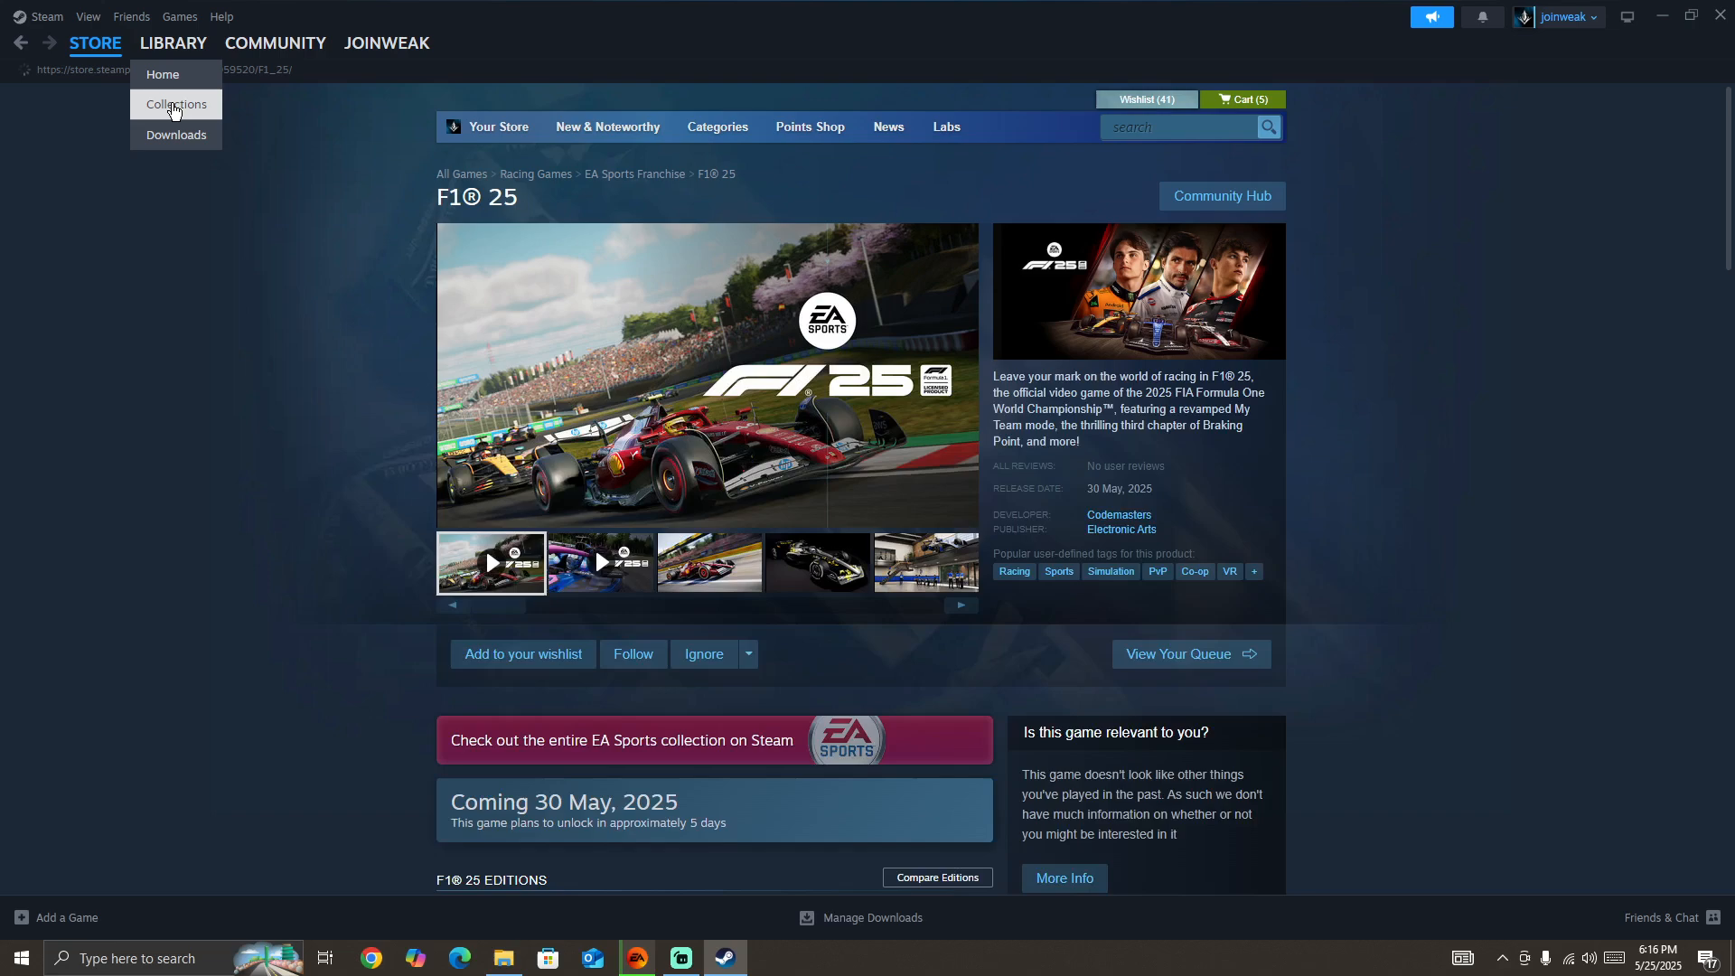
{"action": "left_click", "coordinate": [177, 105]}
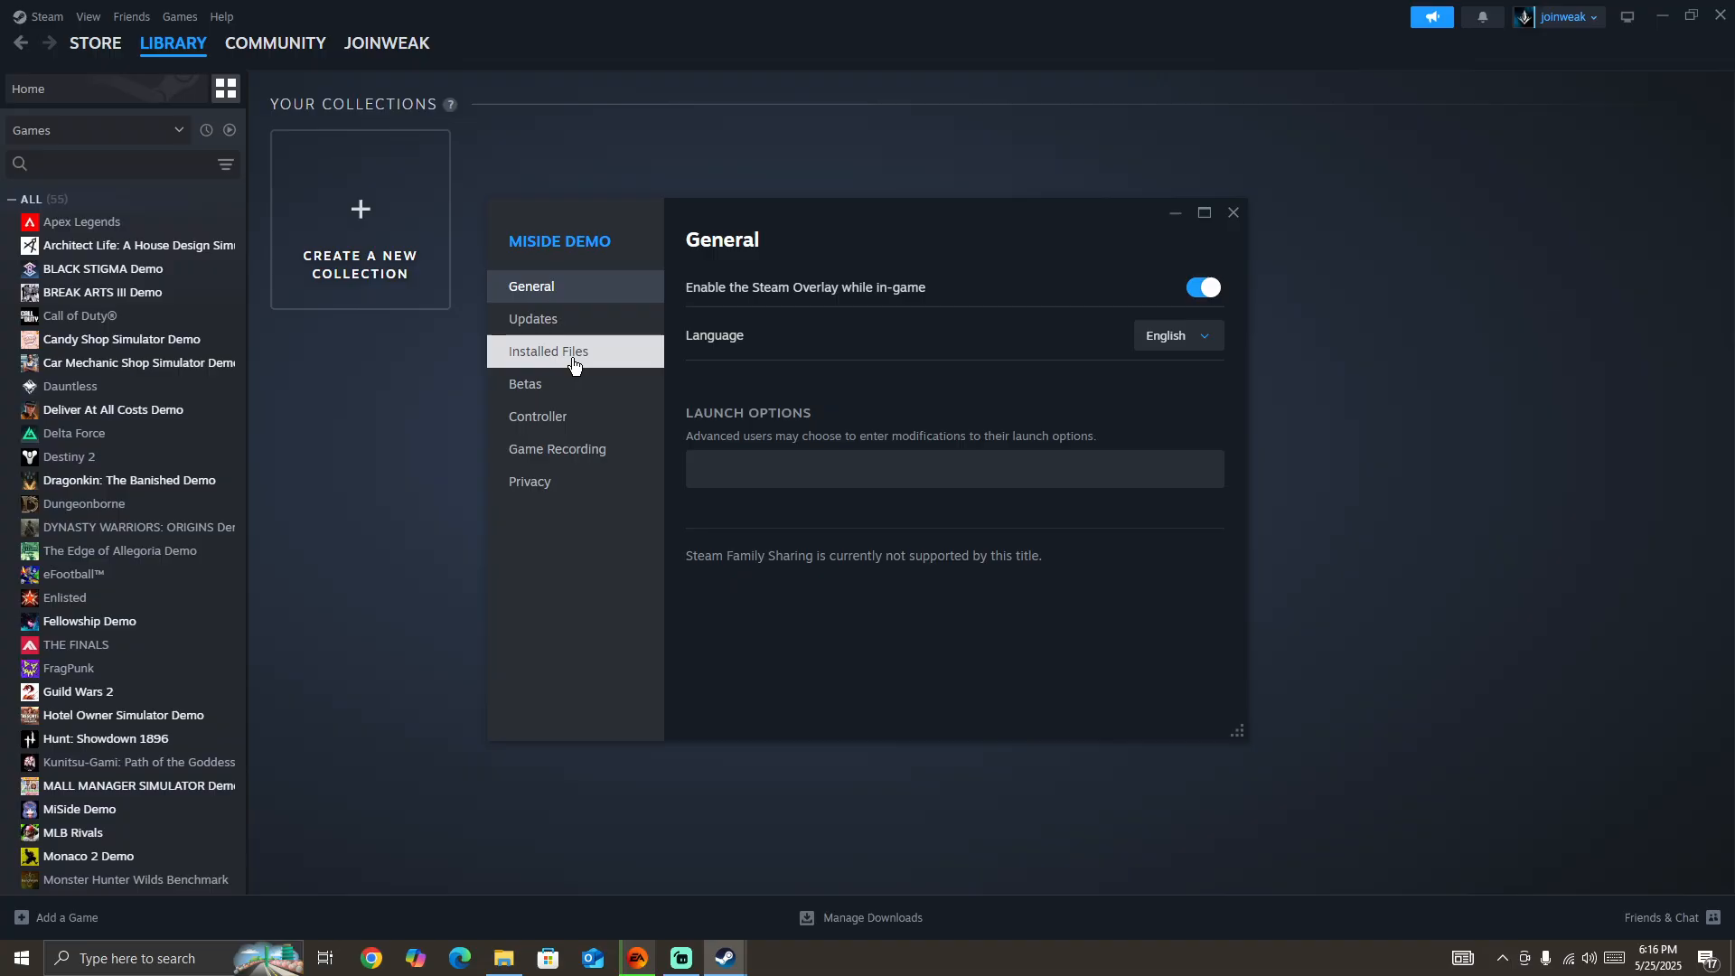
{"action": "left_click", "coordinate": [546, 350]}
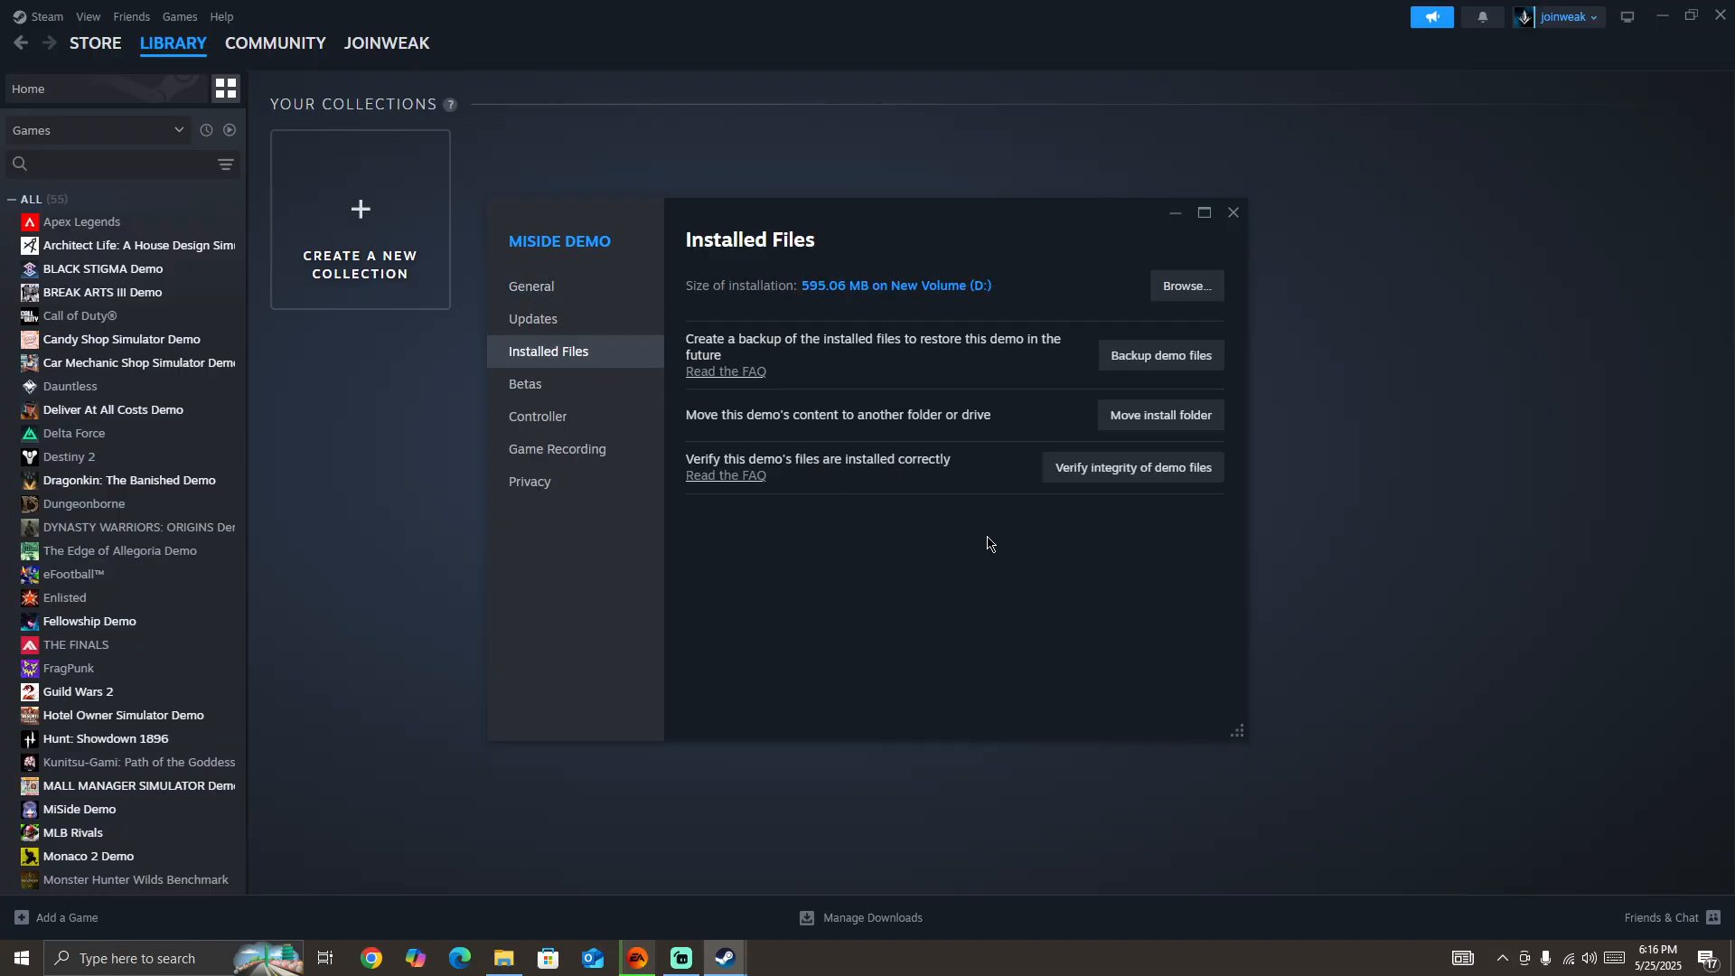
{"action": "mouse_move", "coordinate": [1168, 486]}
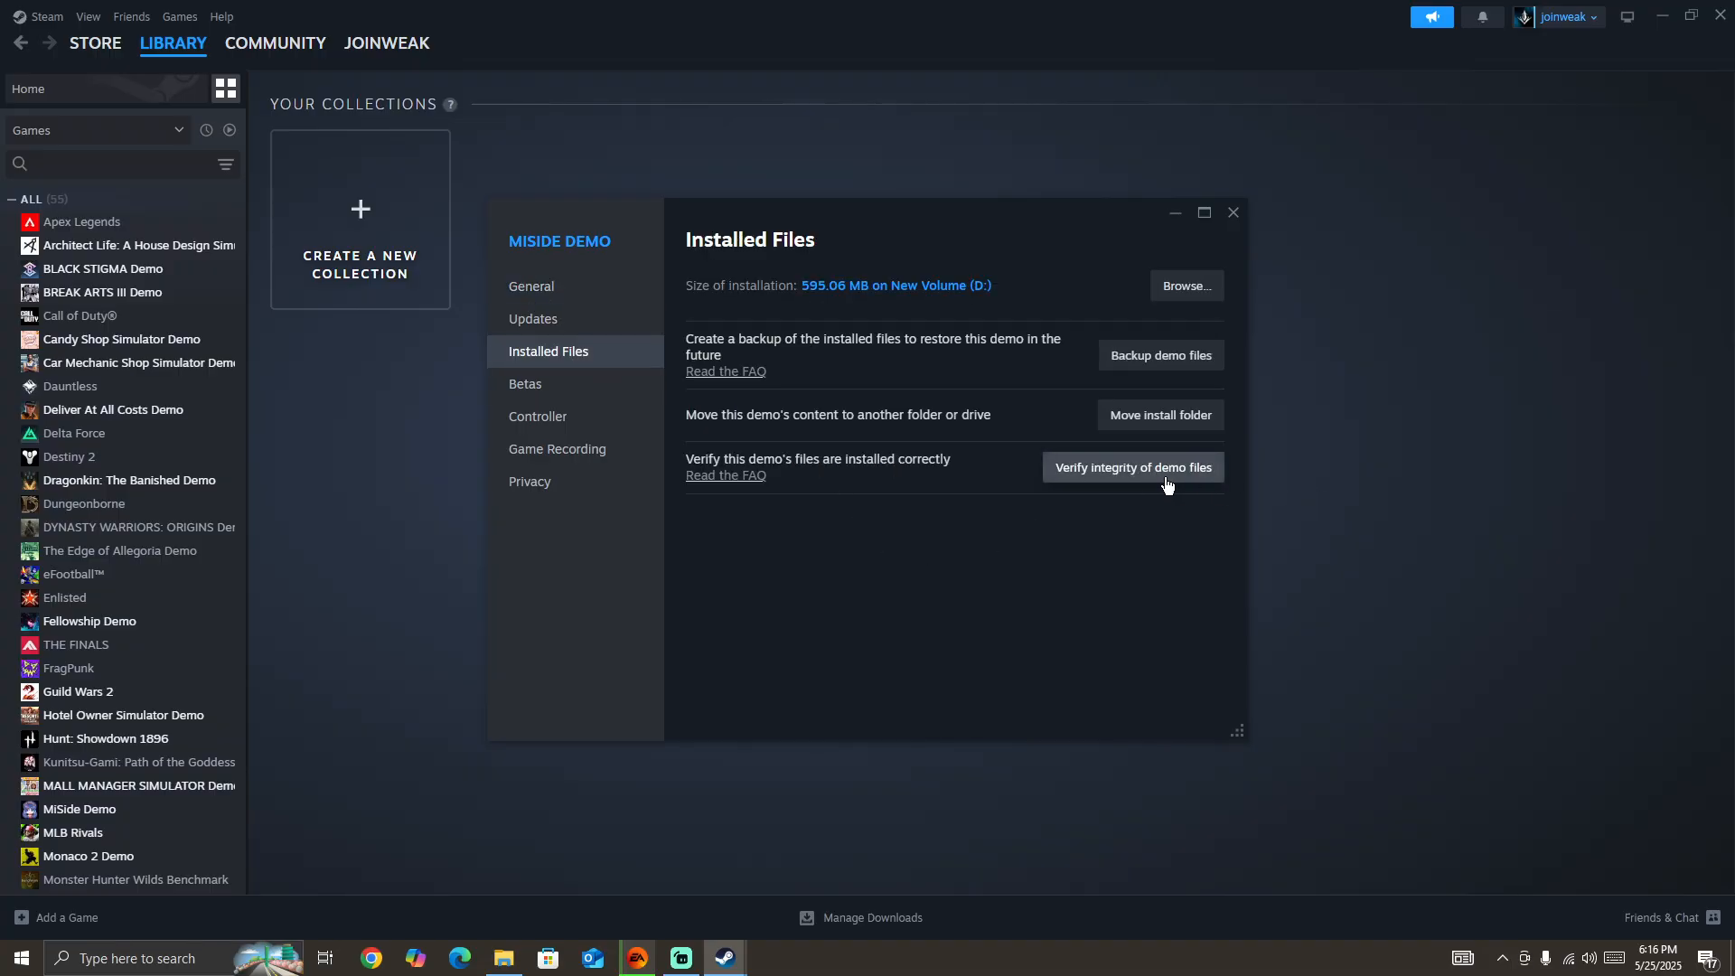
{"action": "left_click", "coordinate": [1232, 213]}
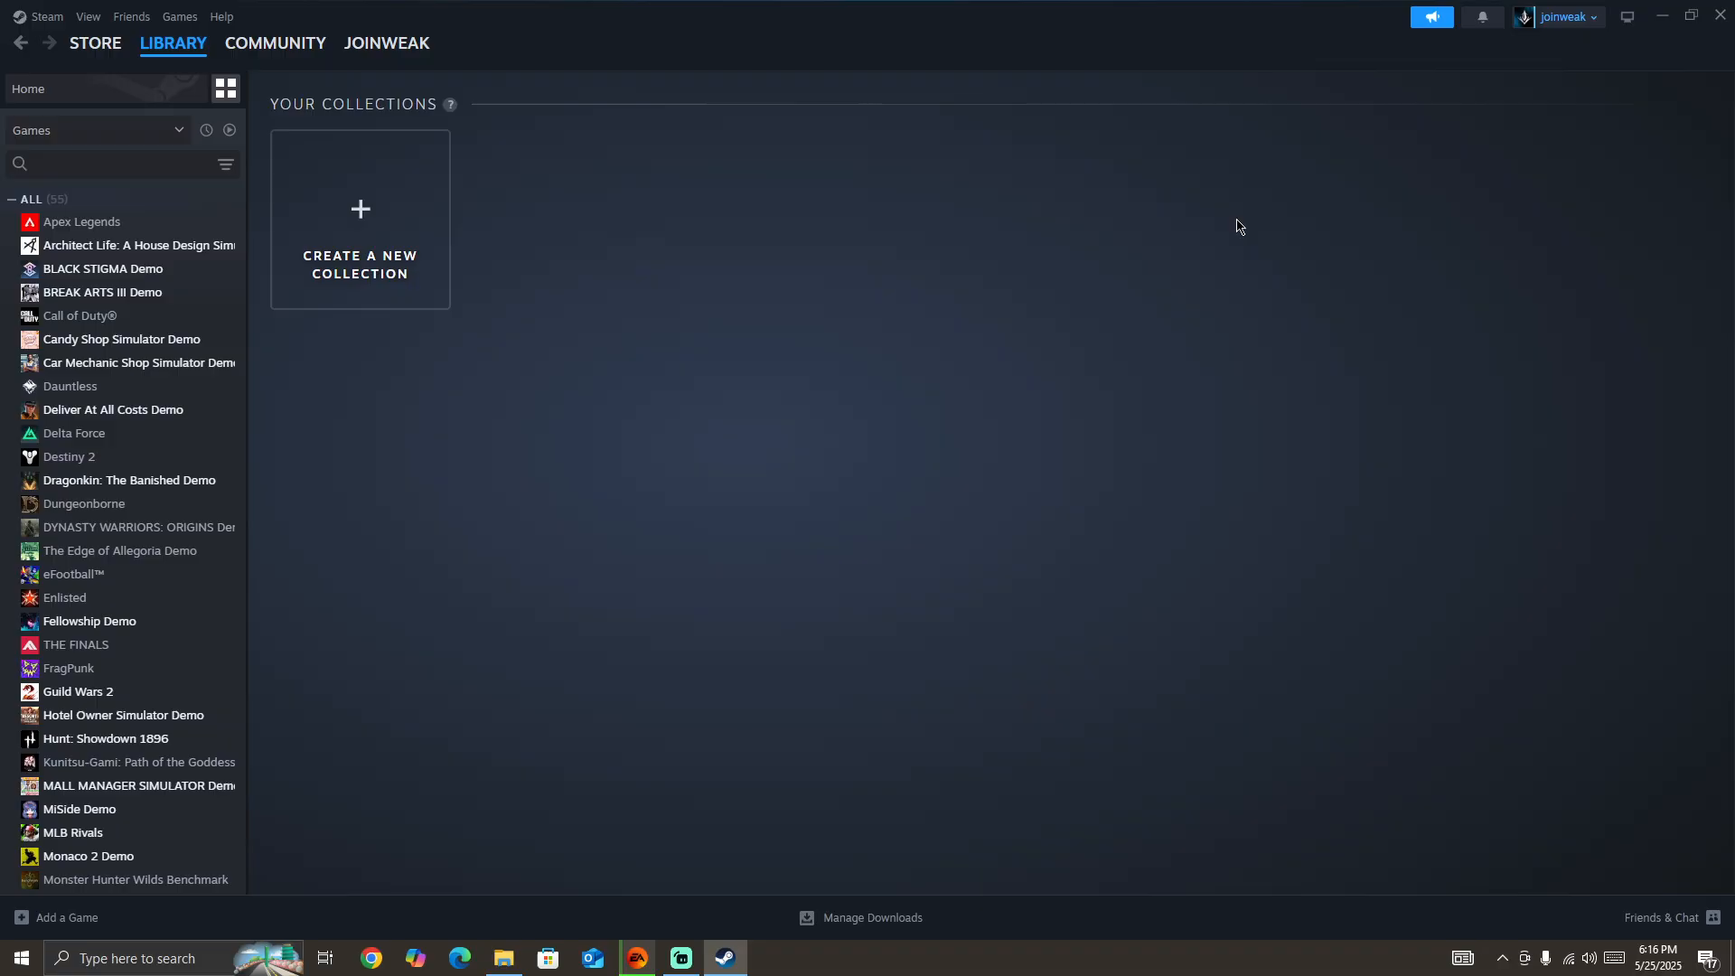
{"action": "mouse_move", "coordinate": [687, 430]}
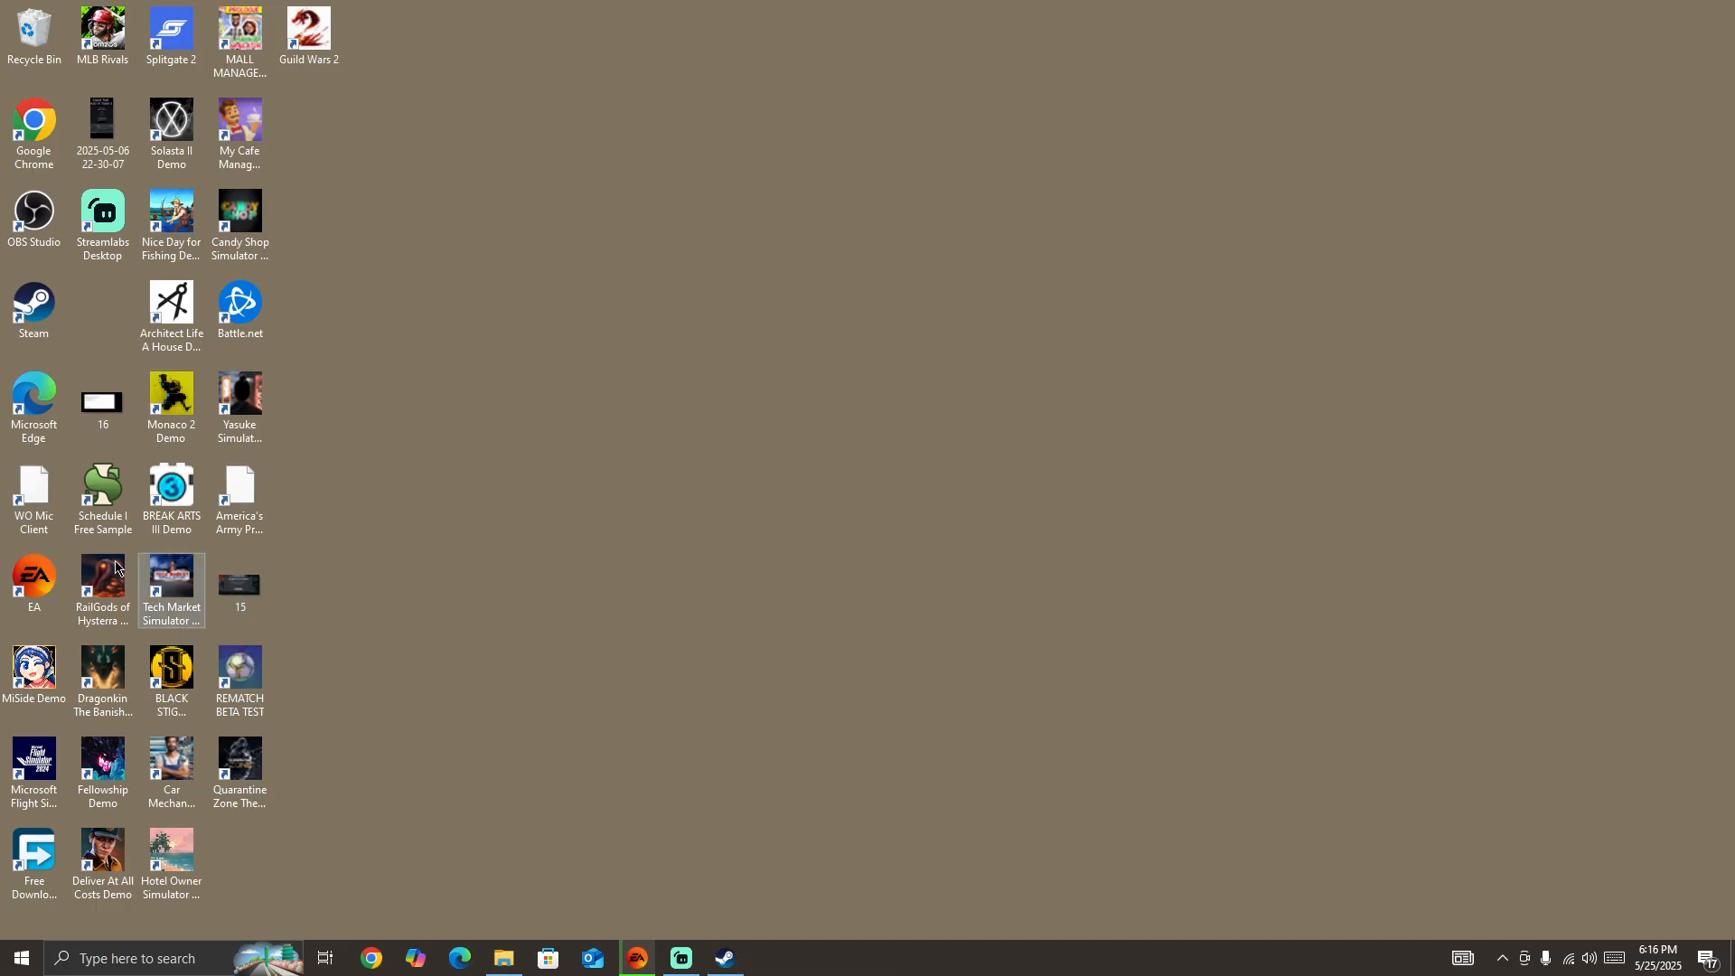
Run the EA app as administrator from its desktop shortcut
{"action": "right_click", "coordinate": [32, 580]}
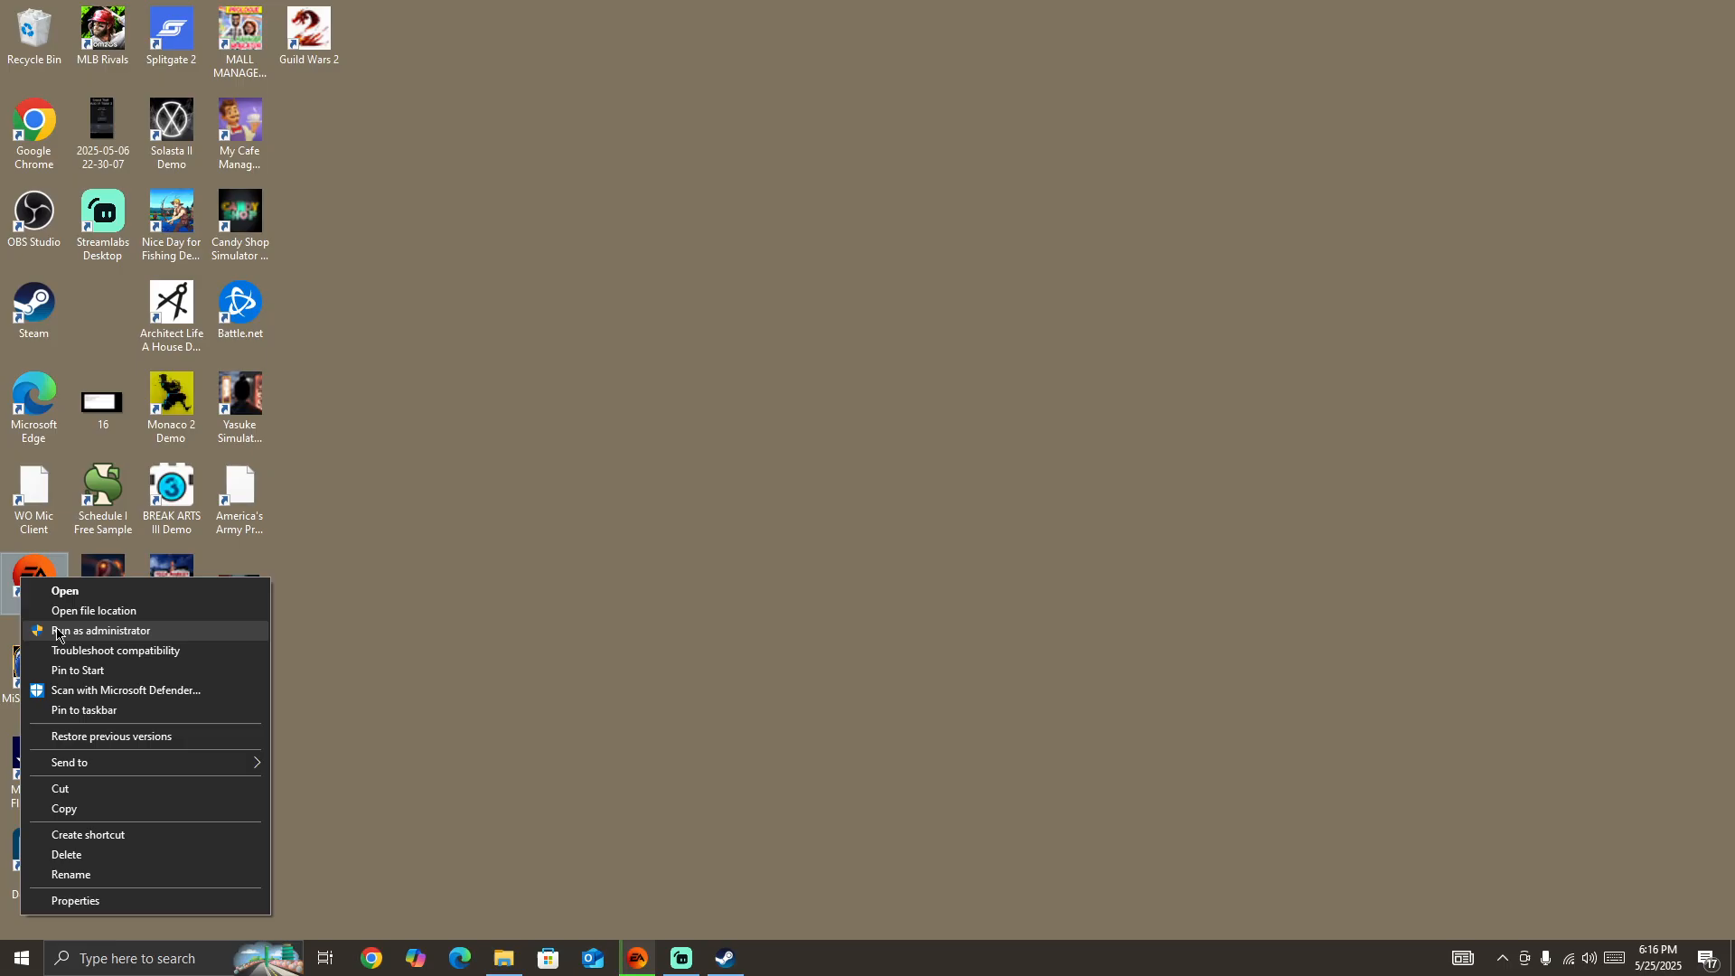
{"action": "left_click", "coordinate": [405, 655]}
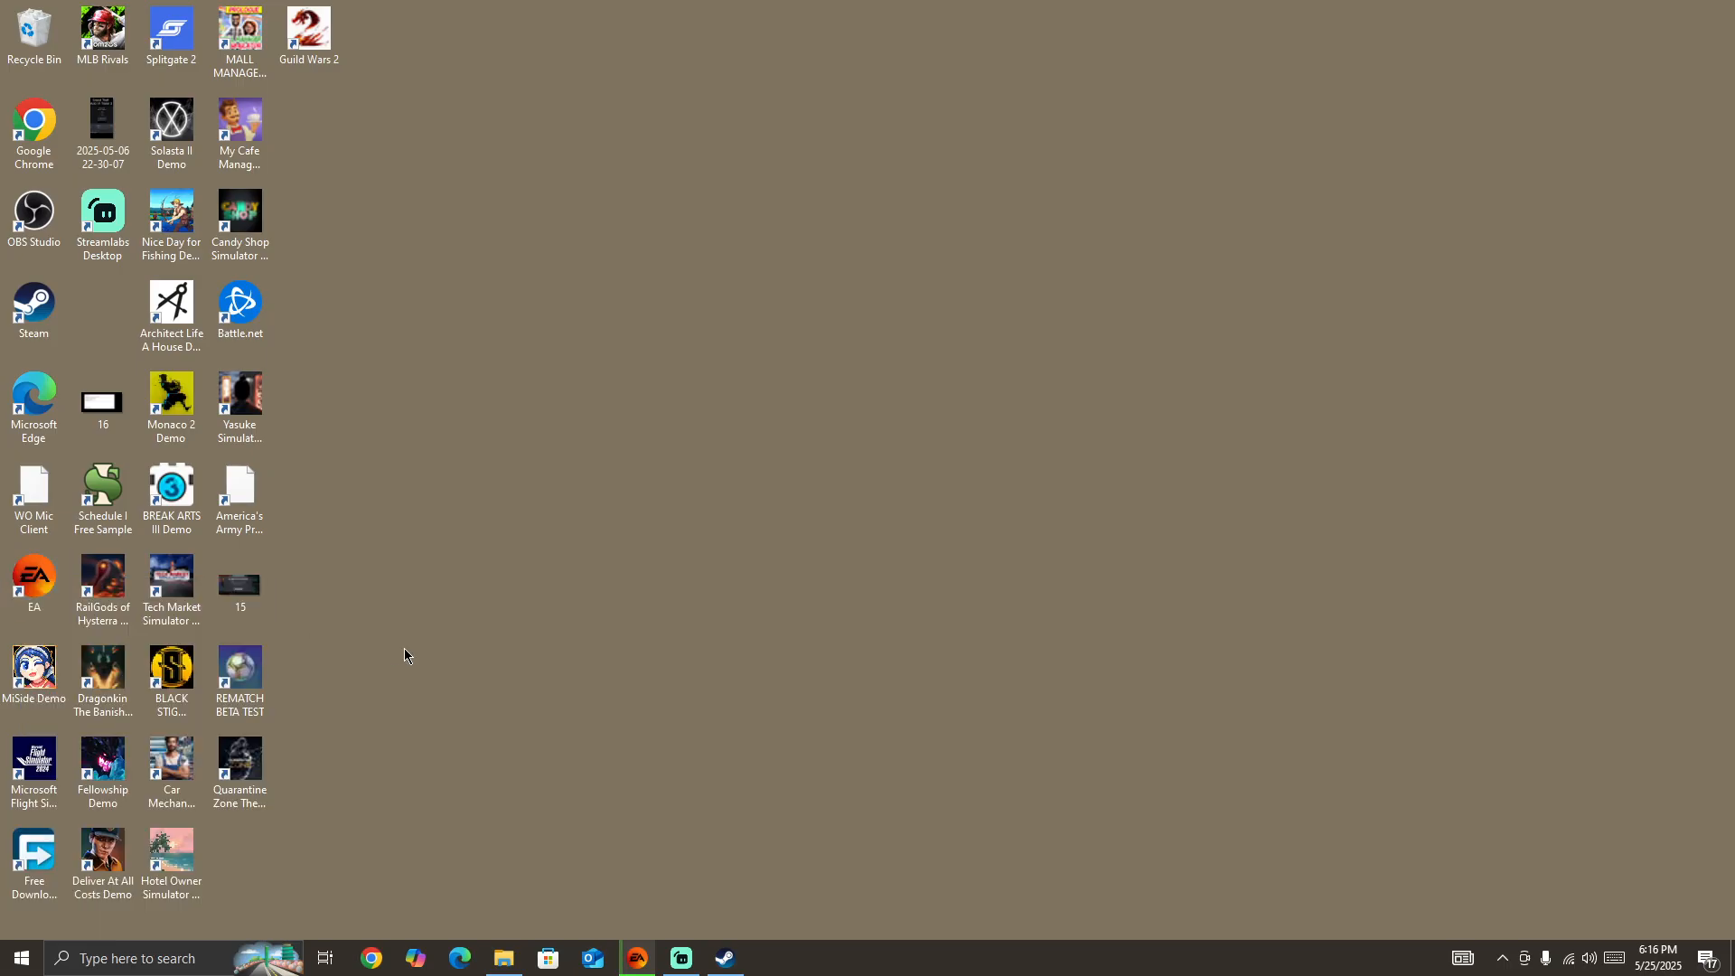
{"action": "mouse_move", "coordinate": [598, 906]}
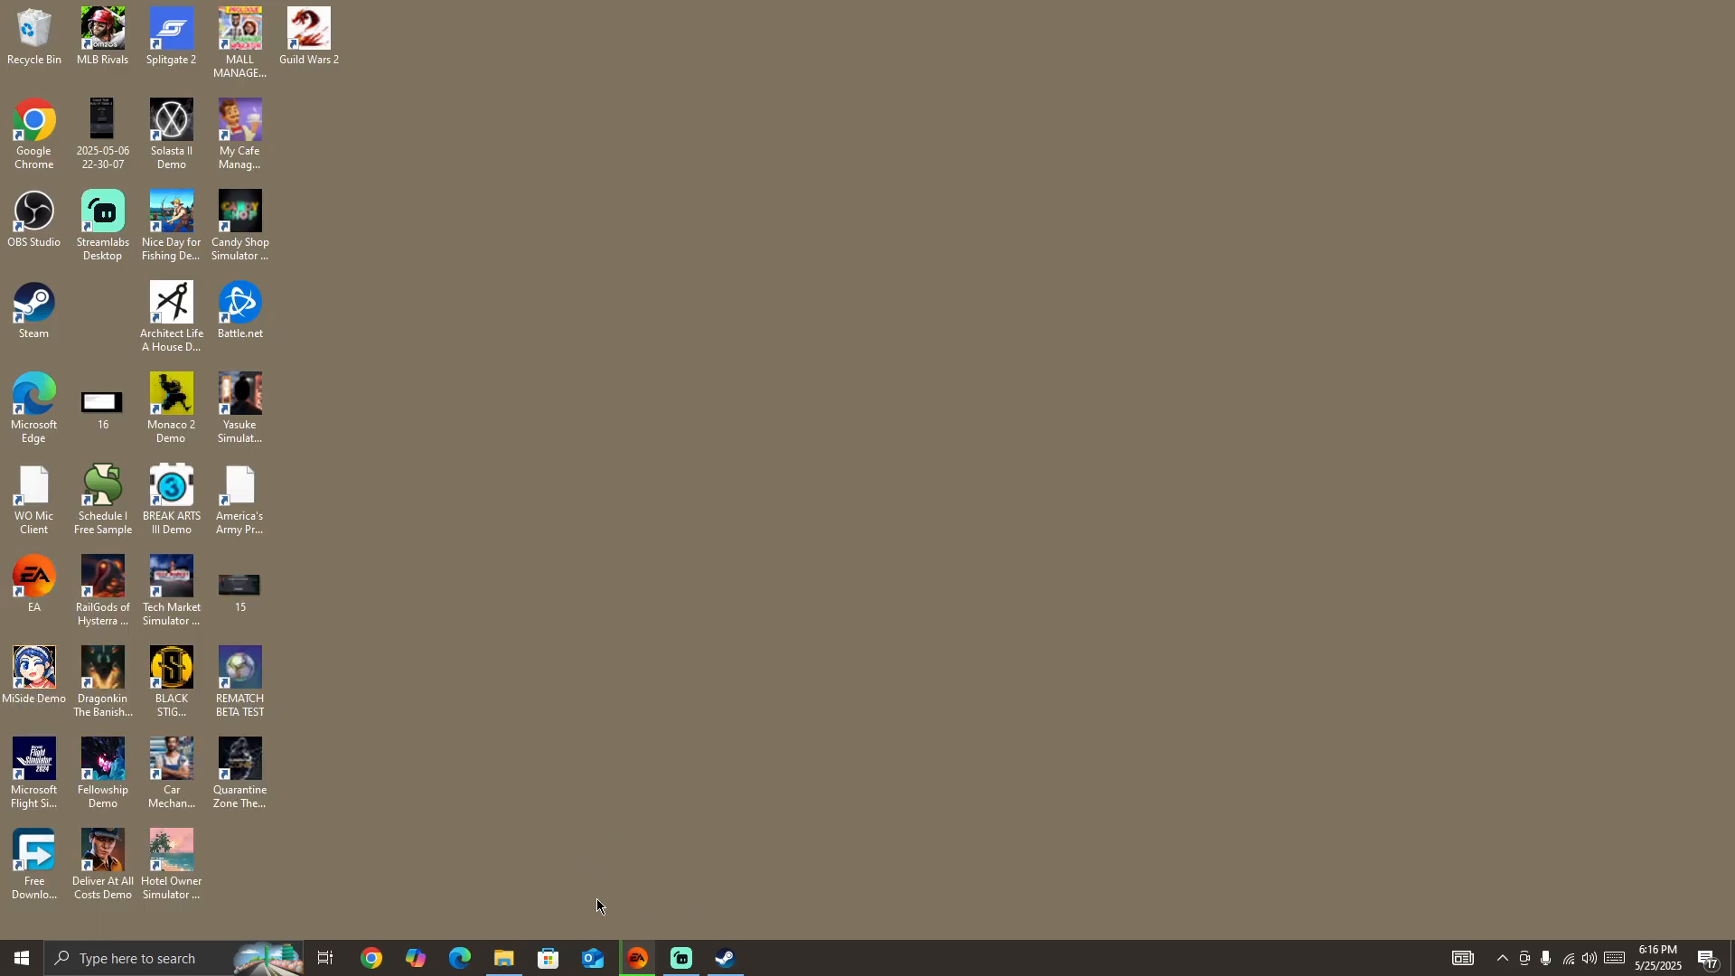